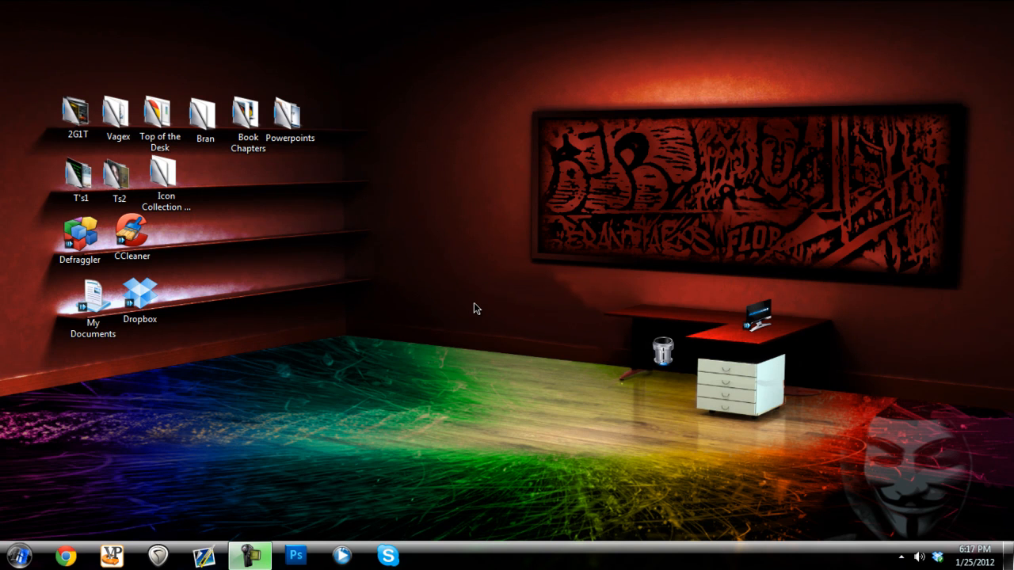
mouse_move(477, 299)
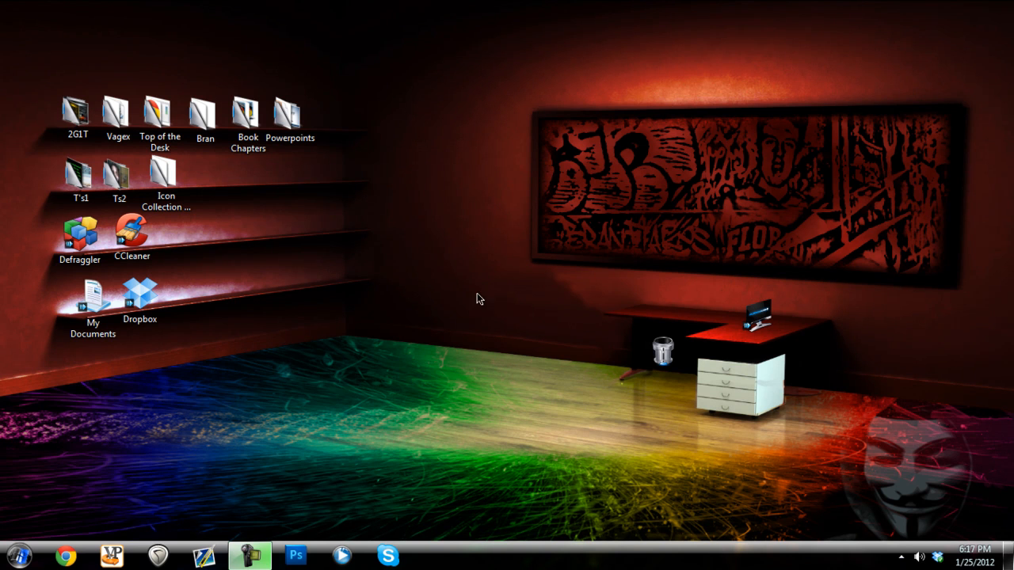
mouse_move(729, 450)
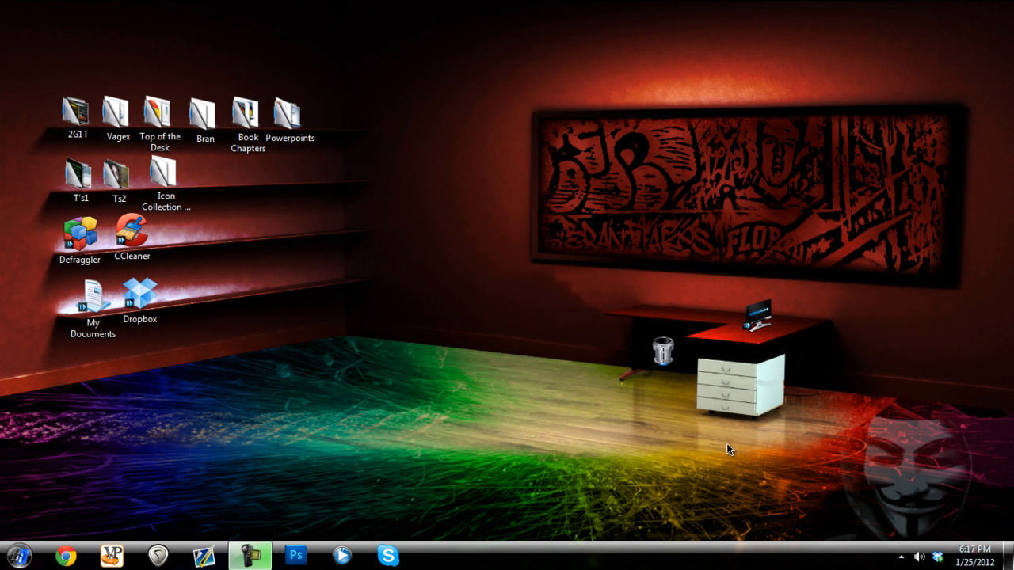
mouse_move(866, 496)
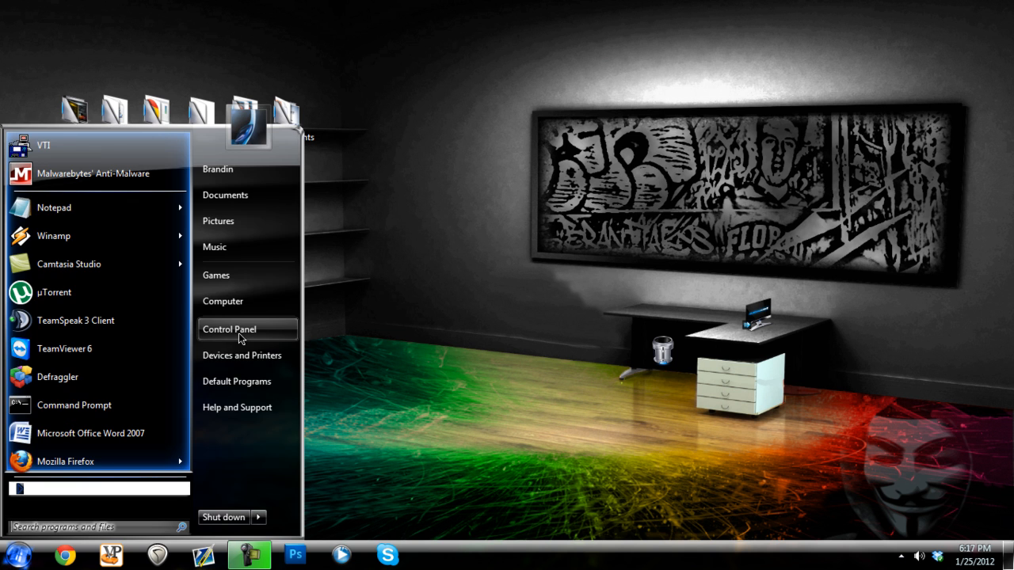
Go from Control Panel through Appearance and Personalization to the Personalization page.
click(229, 329)
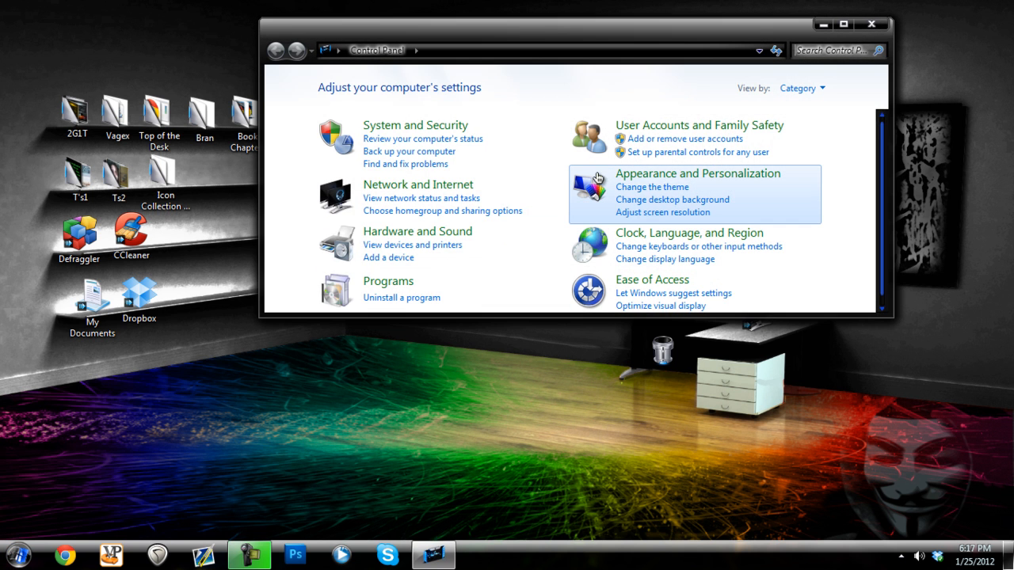
click(698, 173)
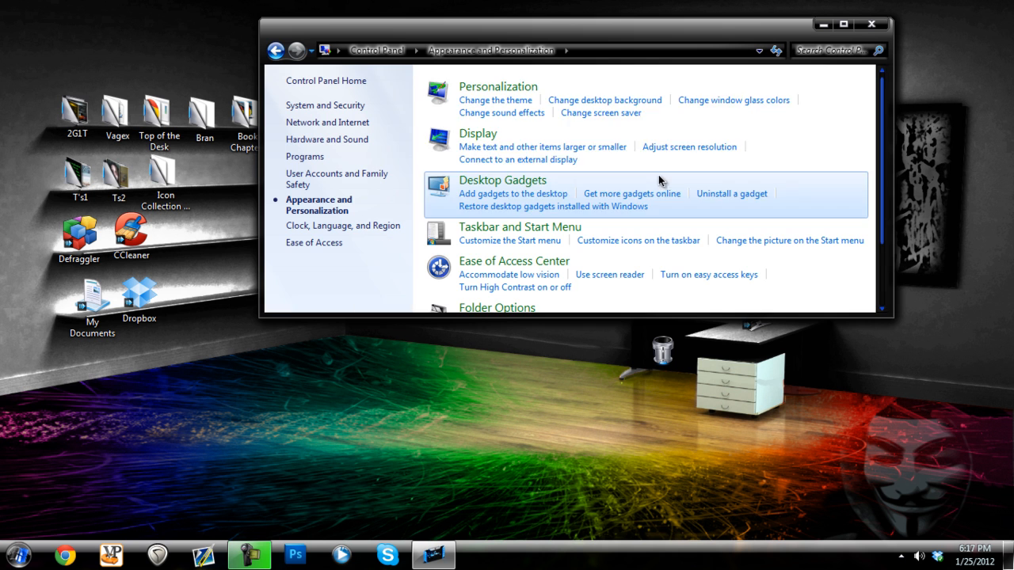
mouse_move(479, 92)
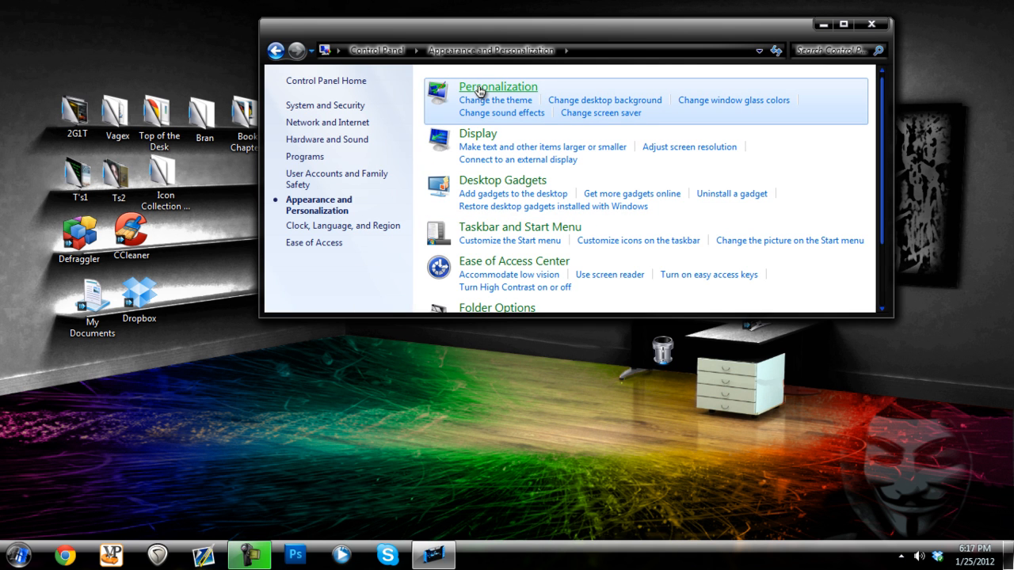
click(498, 86)
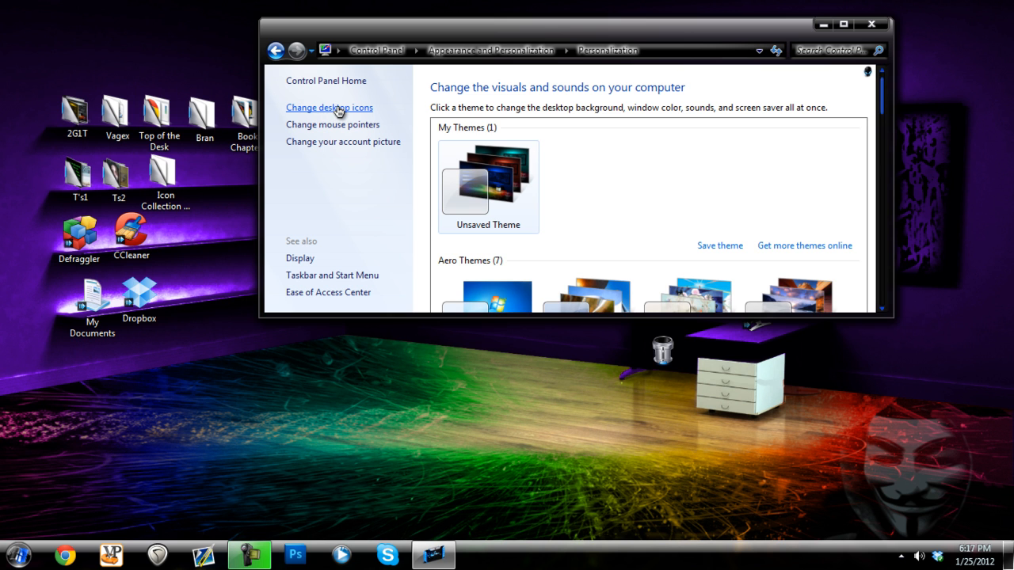
Uncheck Recycle Bin in Desktop Icon Settings, confirm, and minimize Control Panel to view the desktop.
click(329, 107)
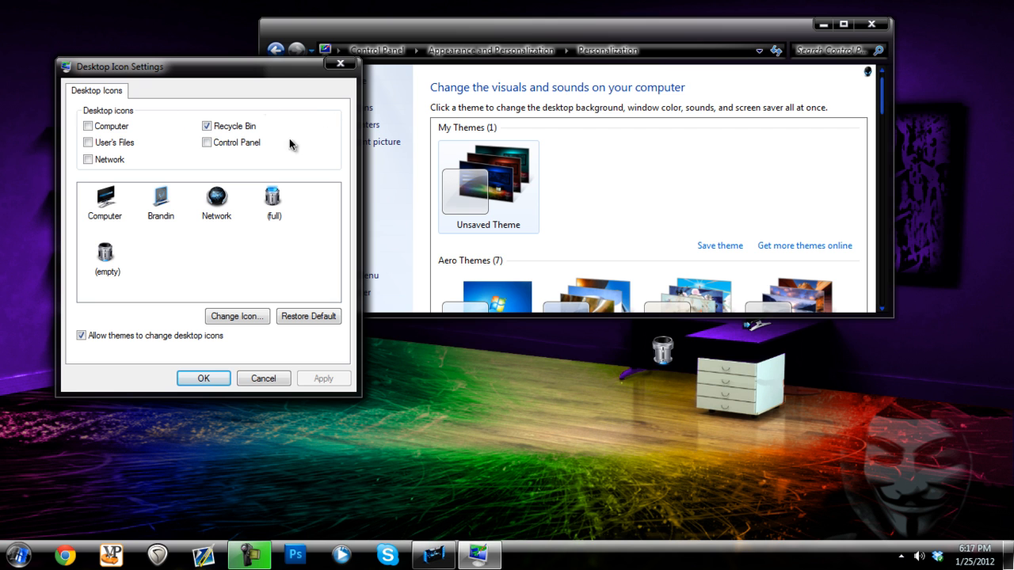
click(205, 126)
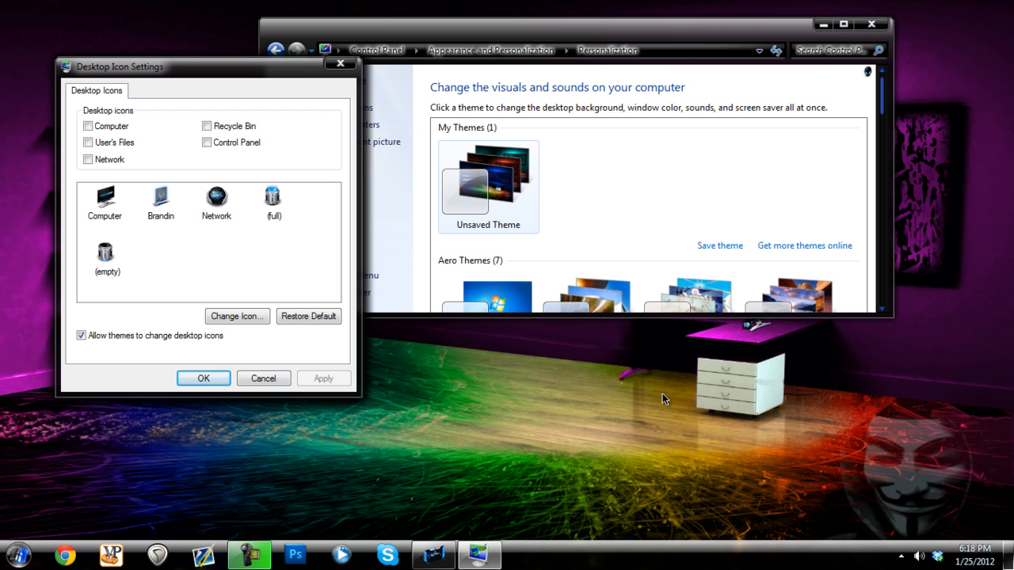
click(203, 378)
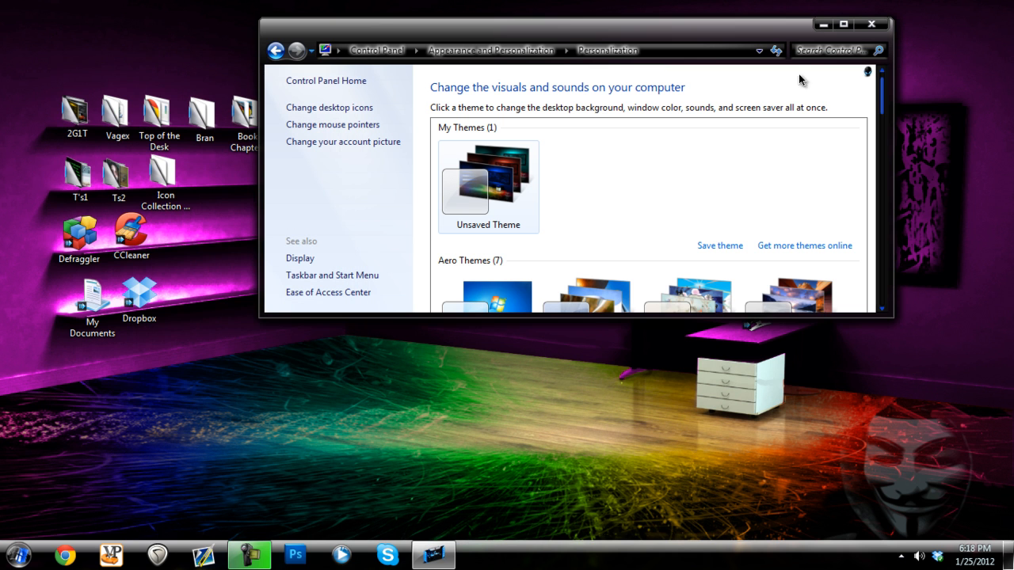
click(870, 24)
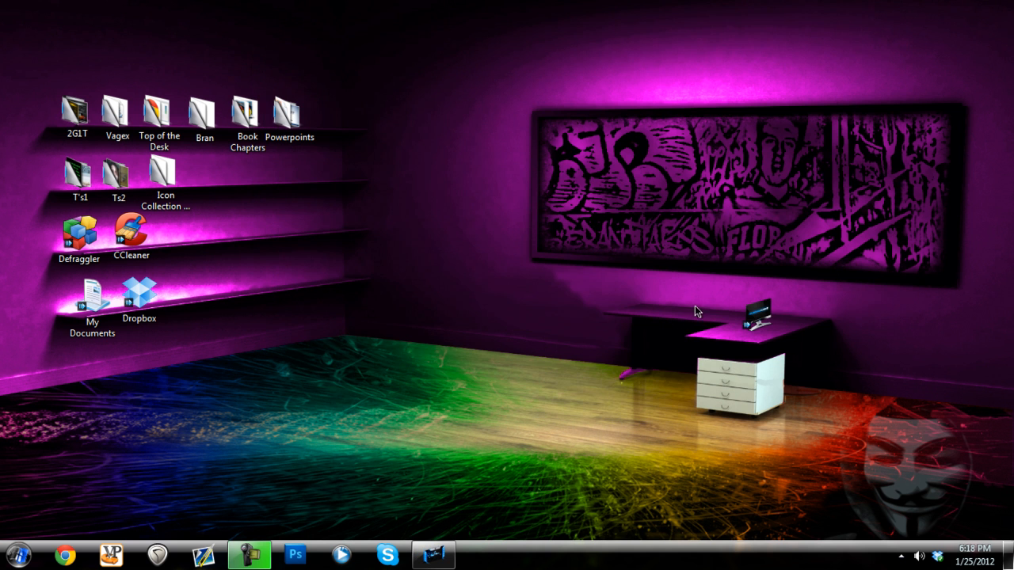
mouse_move(462, 411)
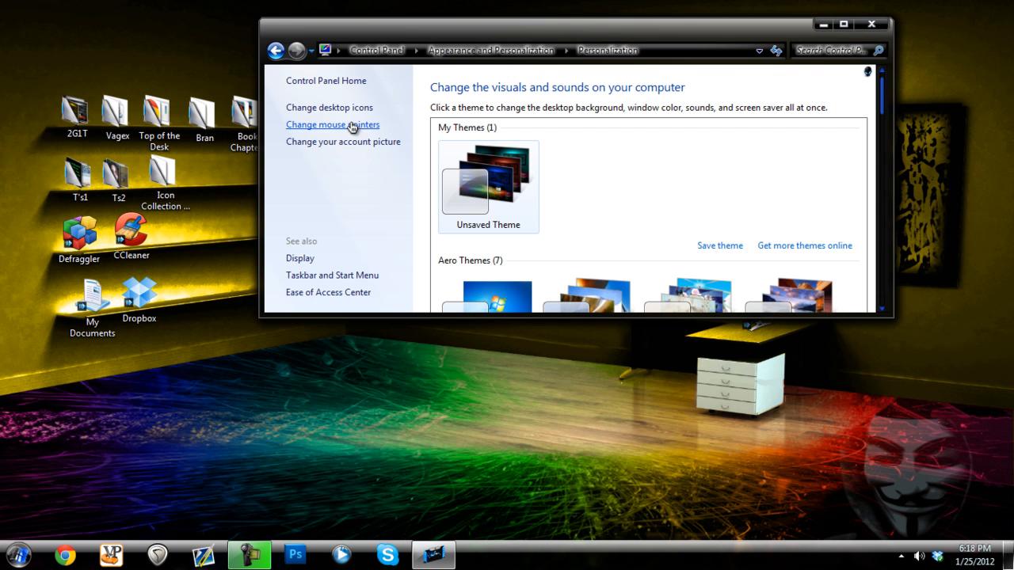
Re-check Recycle Bin in Desktop Icon Settings, confirm, and minimize Control Panel to show the desktop.
click(329, 107)
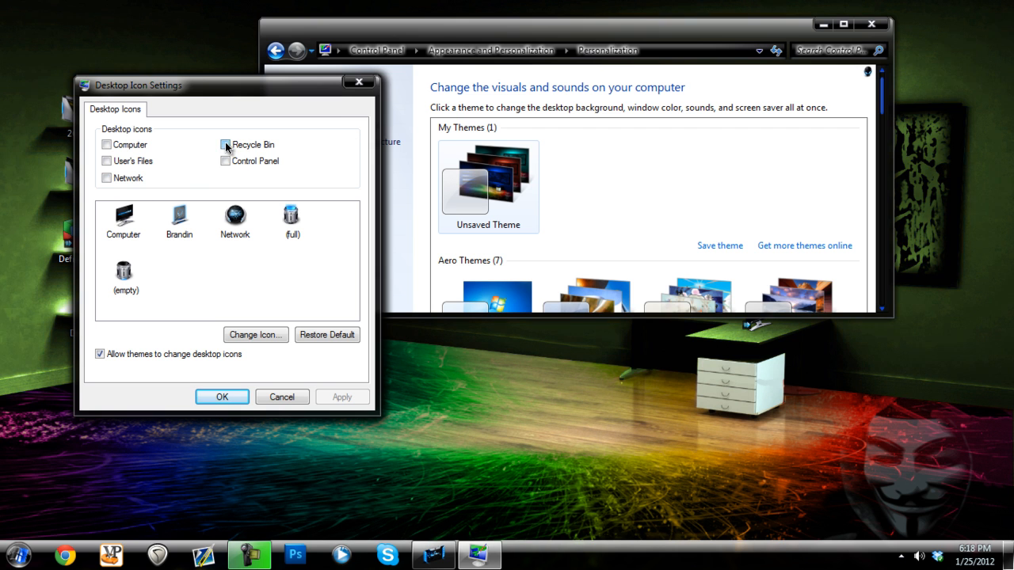
click(225, 145)
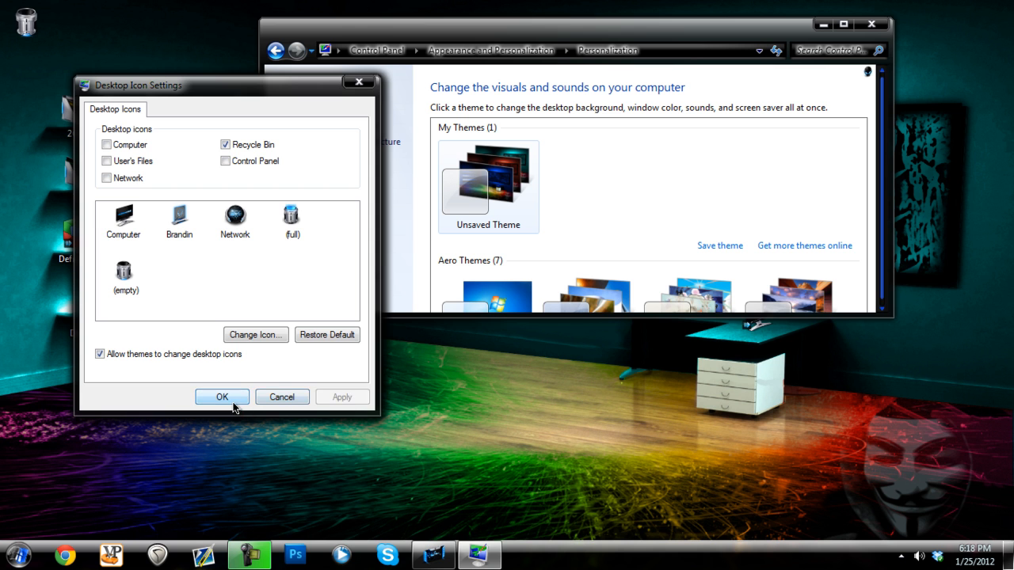
click(222, 397)
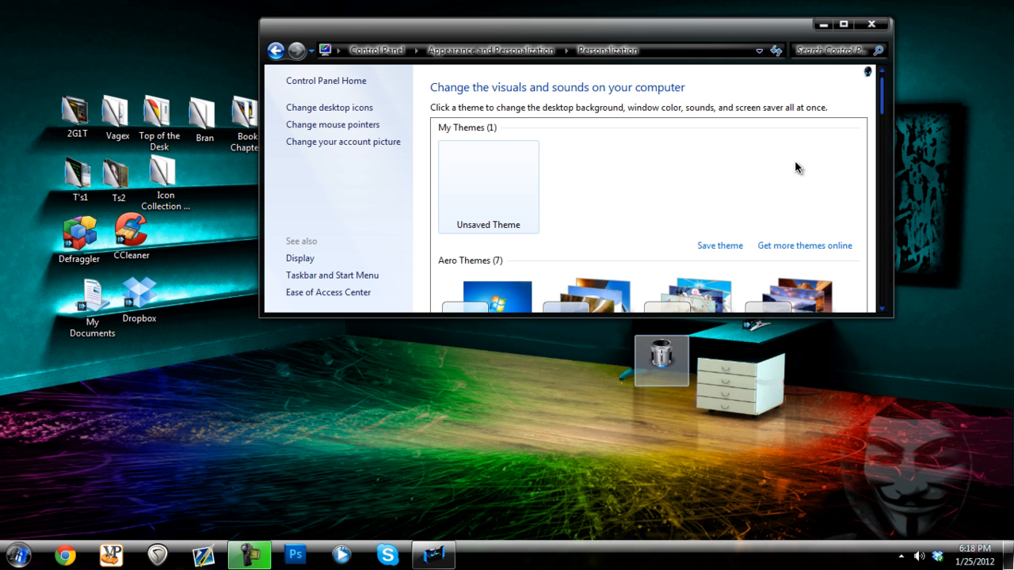
click(871, 24)
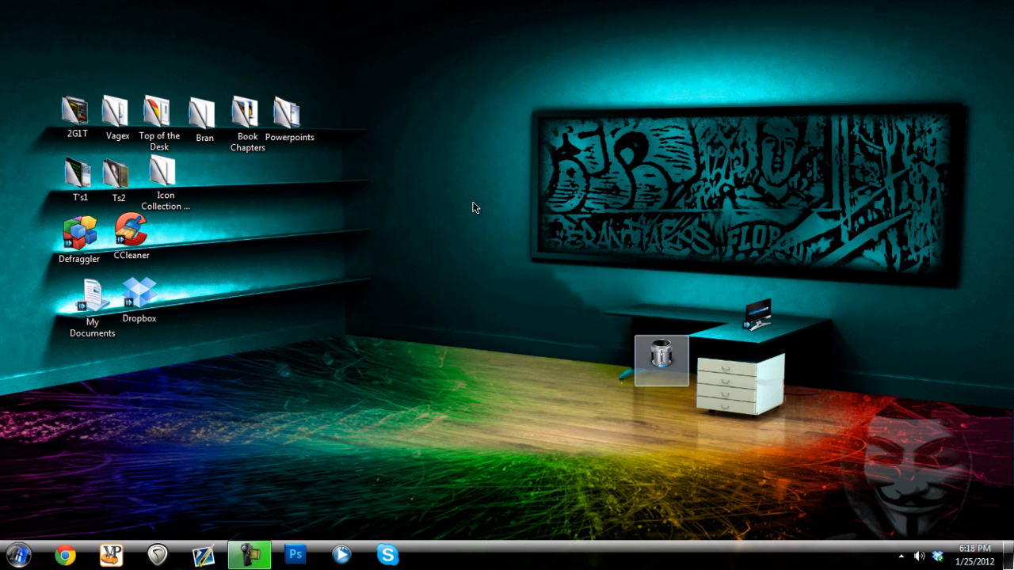